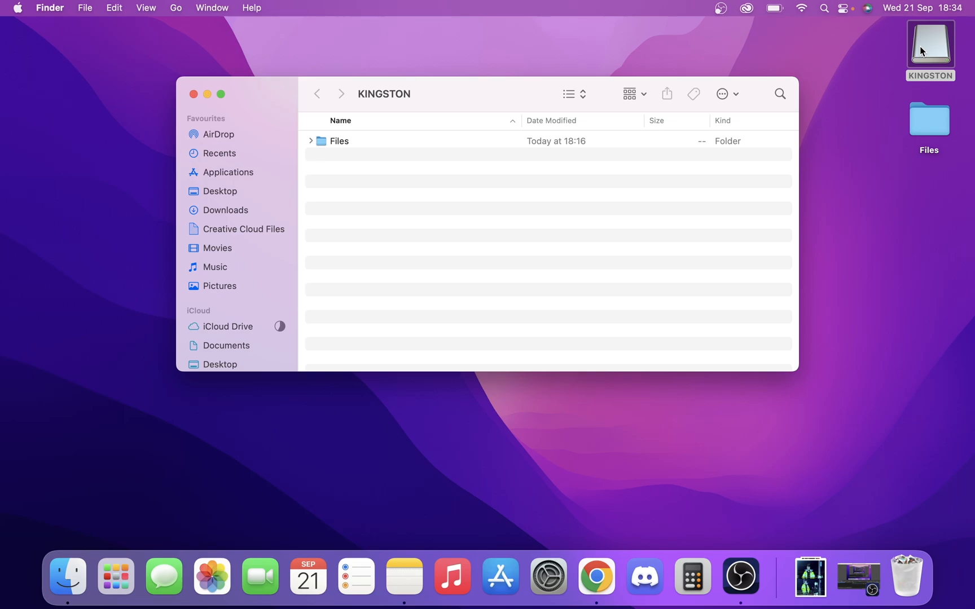
mouse_move(676, 131)
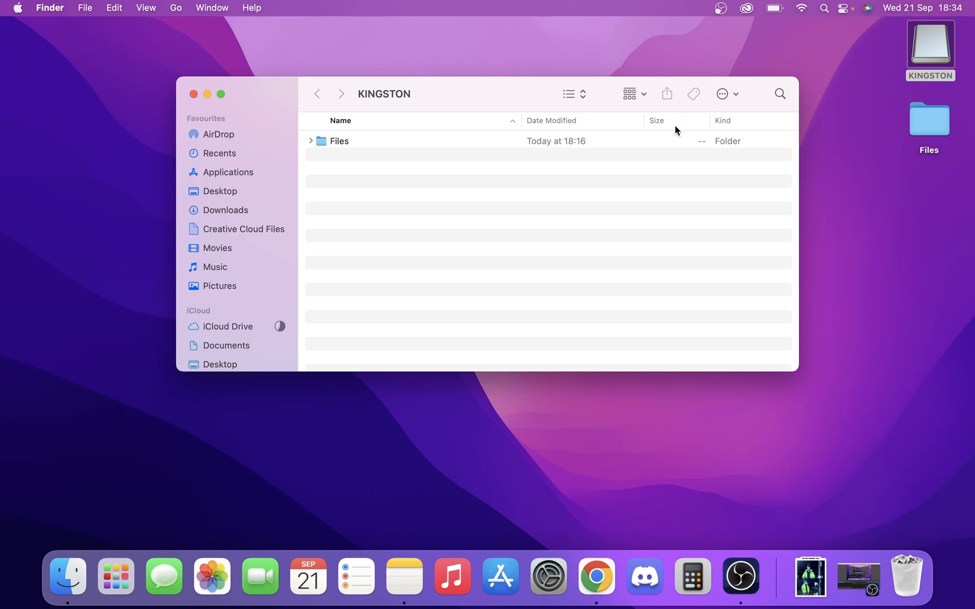
mouse_move(590, 144)
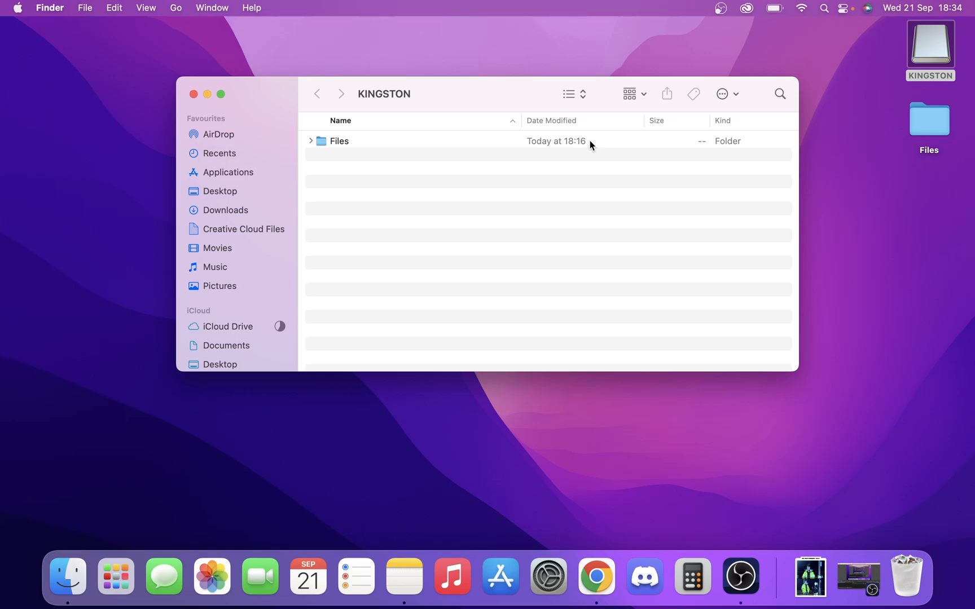
mouse_move(409, 235)
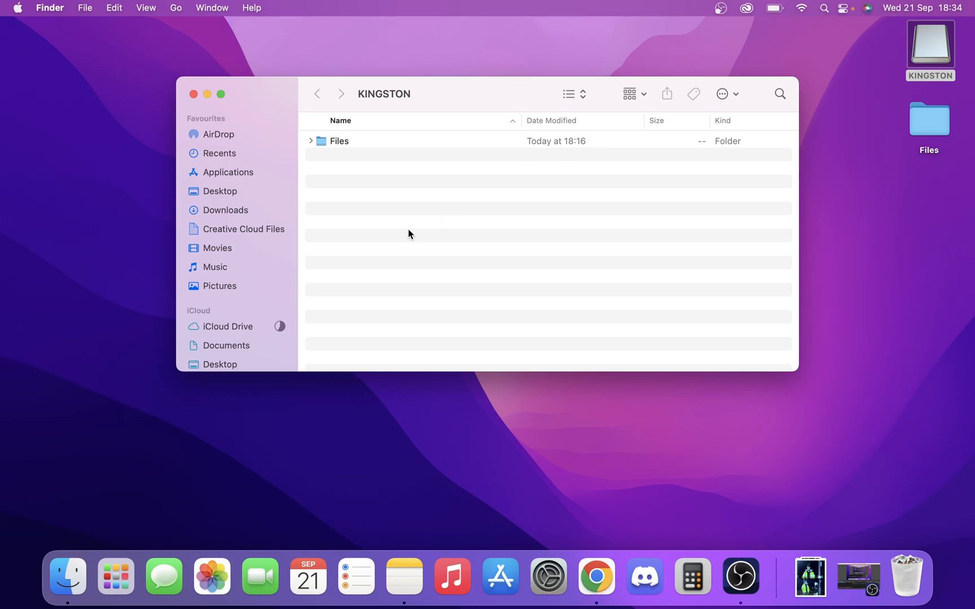
Launch Disk Utility from Launchpad by searching 'disk'.
click(114, 577)
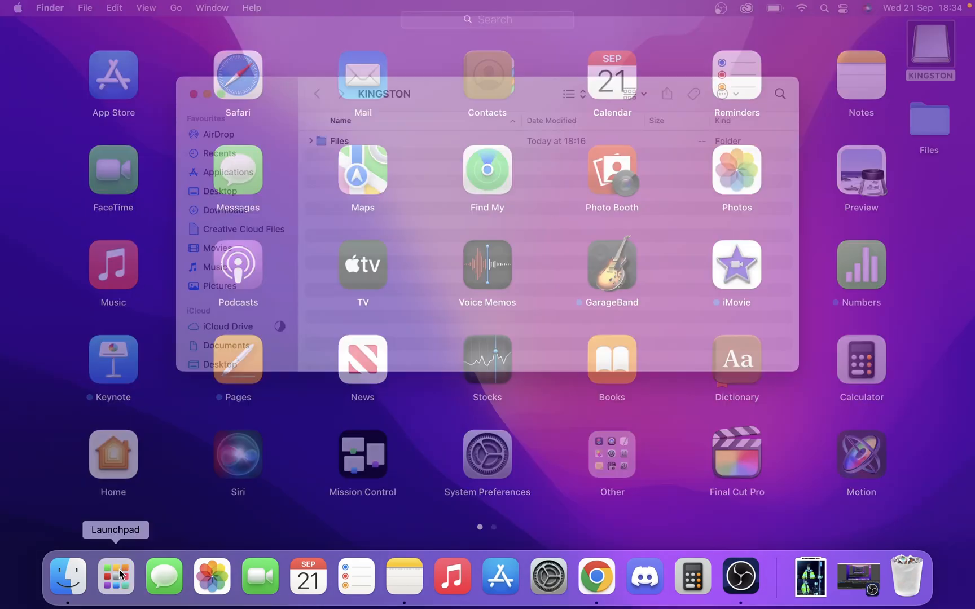
text(disk)
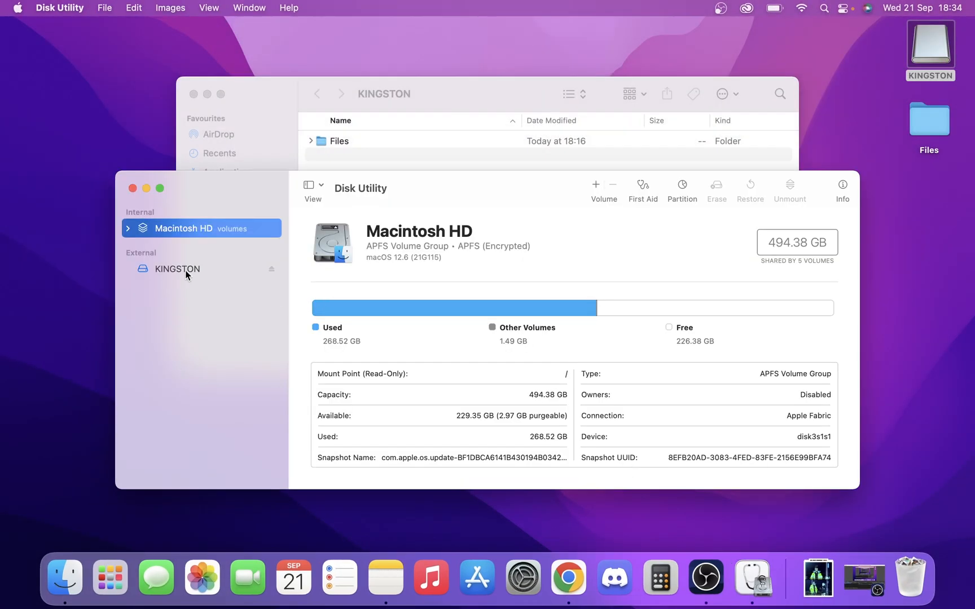
Select KINGSTON under External to view its MS-DOS (FAT32) format, 15.5 GB capacity, 3.48 GB used.
click(179, 269)
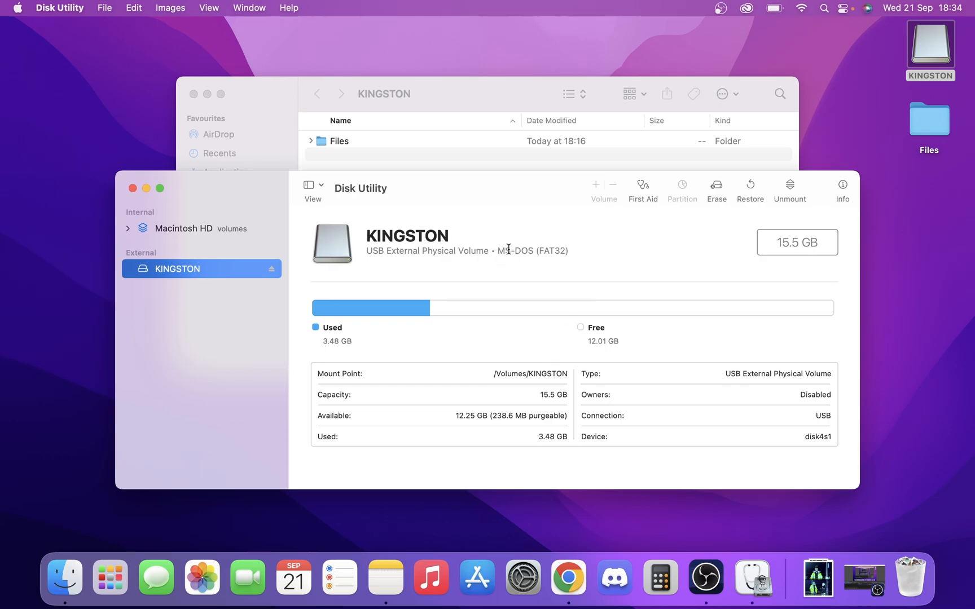
mouse_move(572, 188)
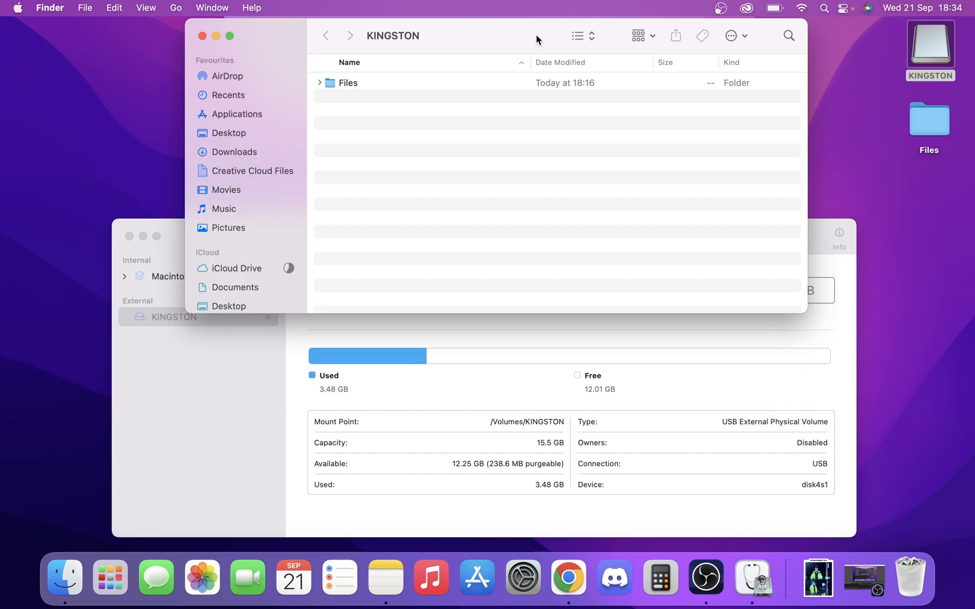
mouse_move(912, 112)
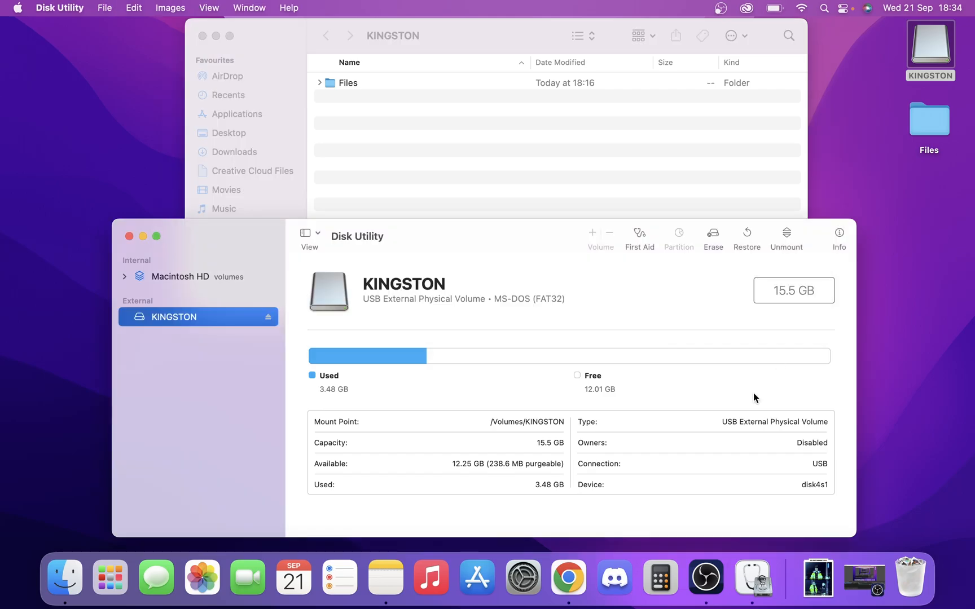
mouse_move(729, 278)
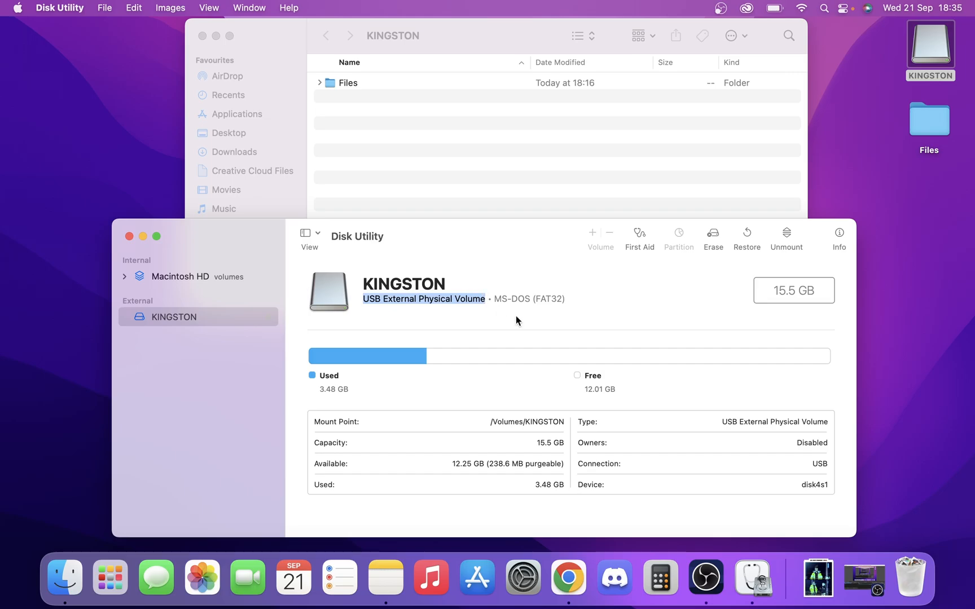
Erase the KINGSTON drive with ExFAT chosen as the new format.
click(712, 235)
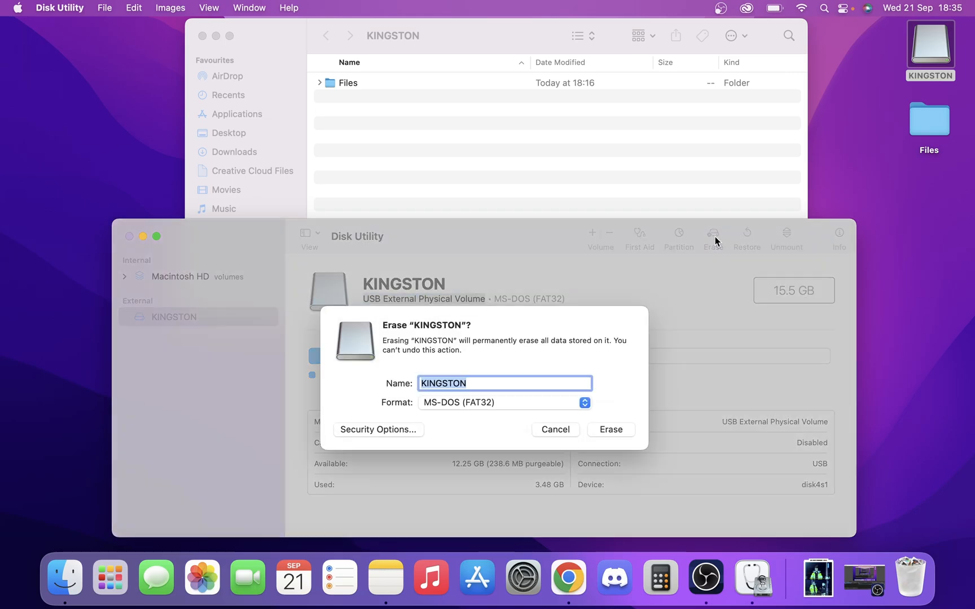
mouse_move(461, 411)
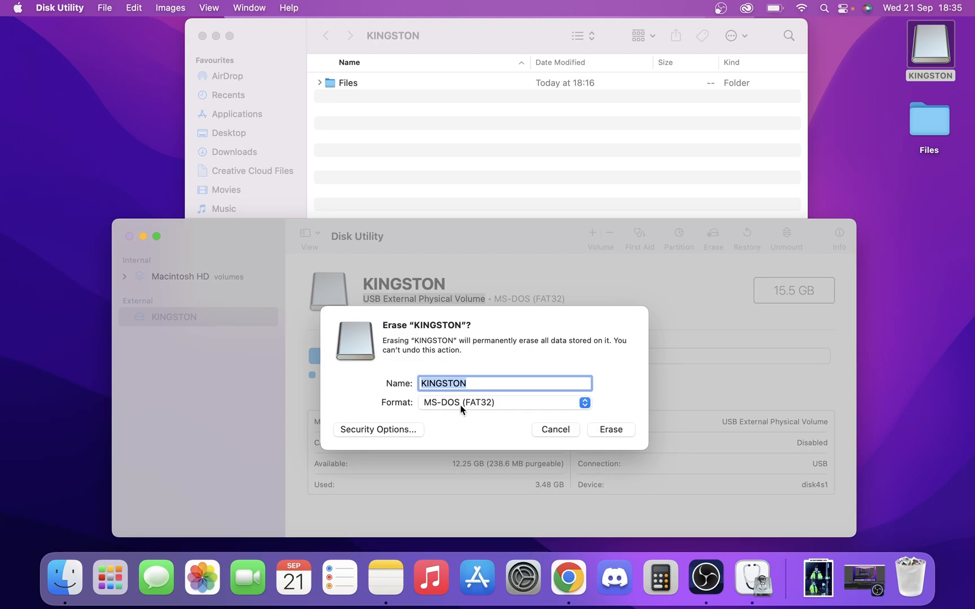
click(503, 403)
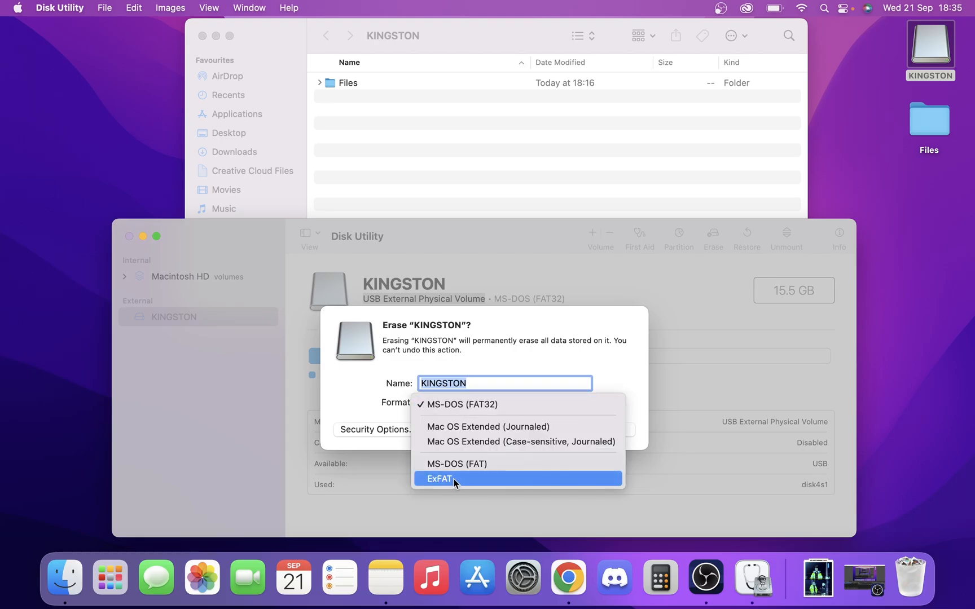
click(439, 478)
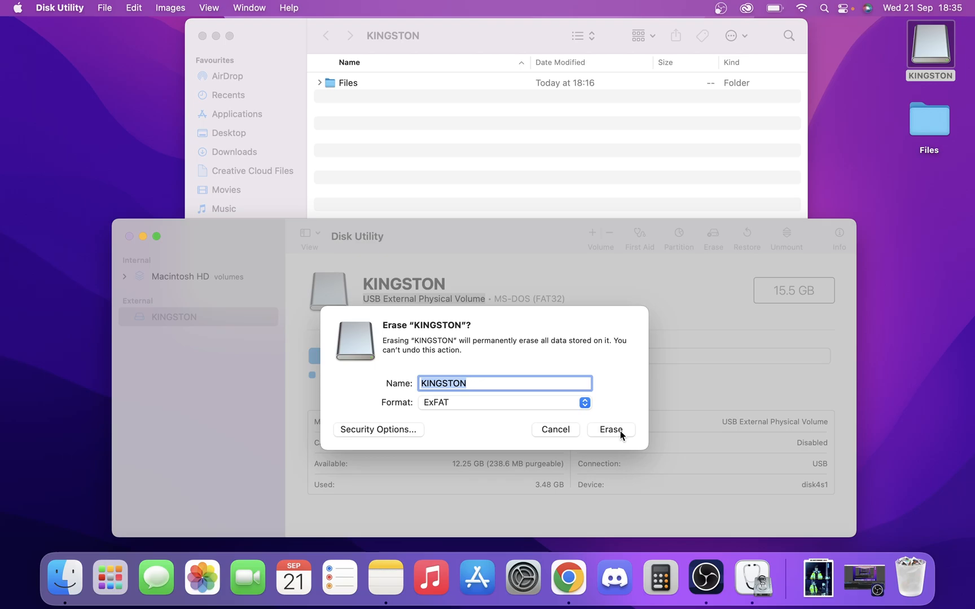
click(610, 430)
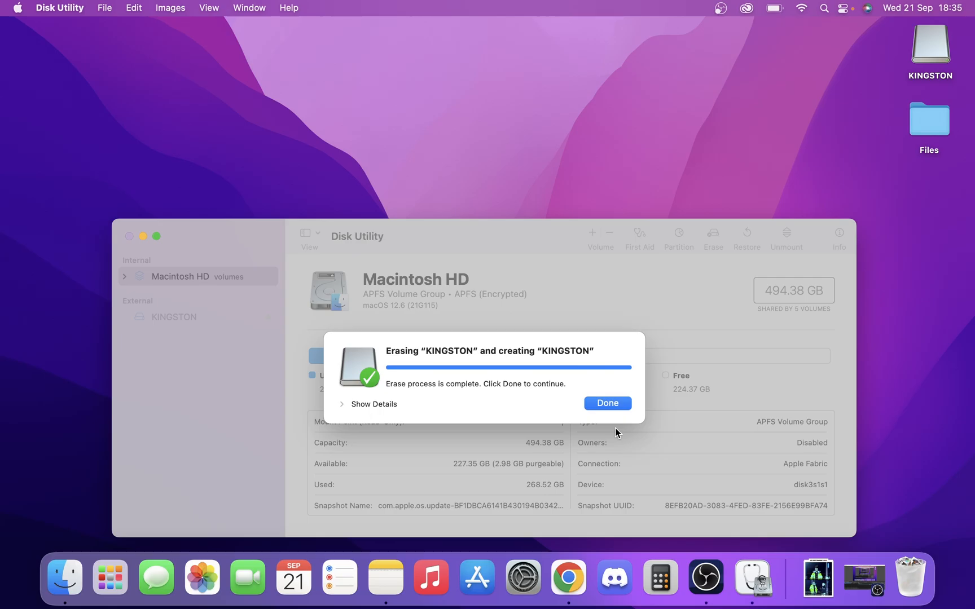
Dismiss the erase result and confirm KINGSTON now reads ExFAT with 15.49 GB free.
click(607, 403)
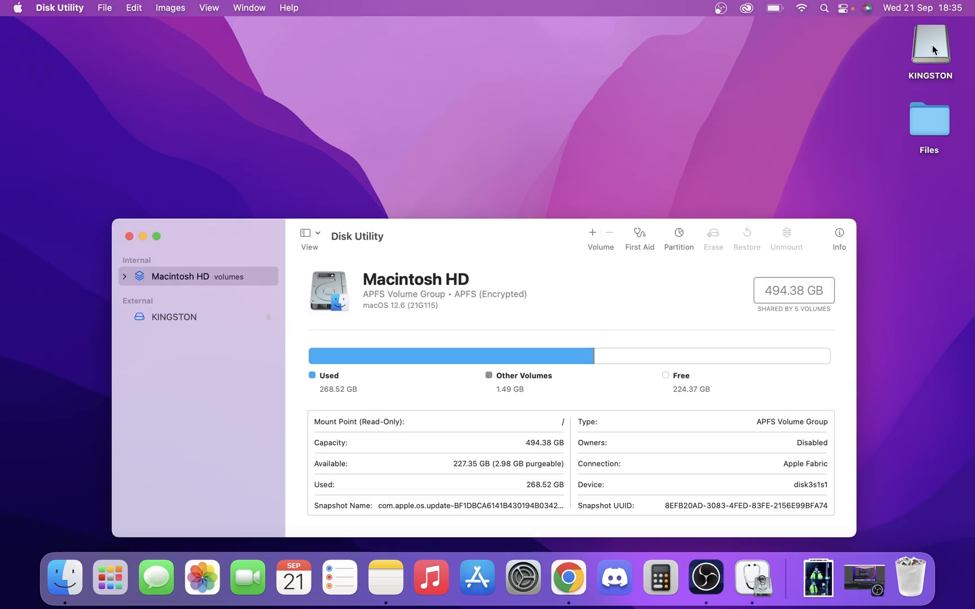
click(174, 317)
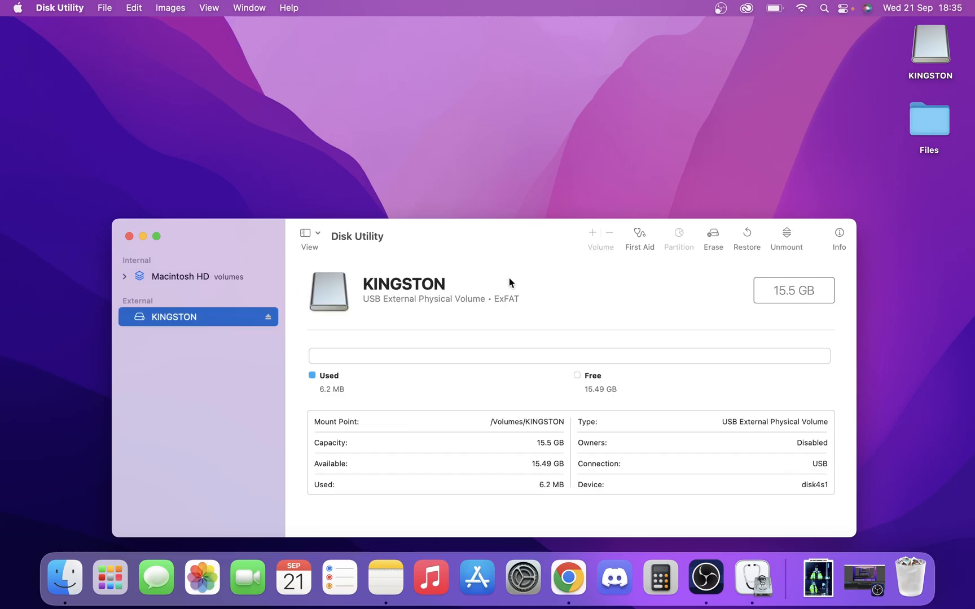
mouse_move(644, 266)
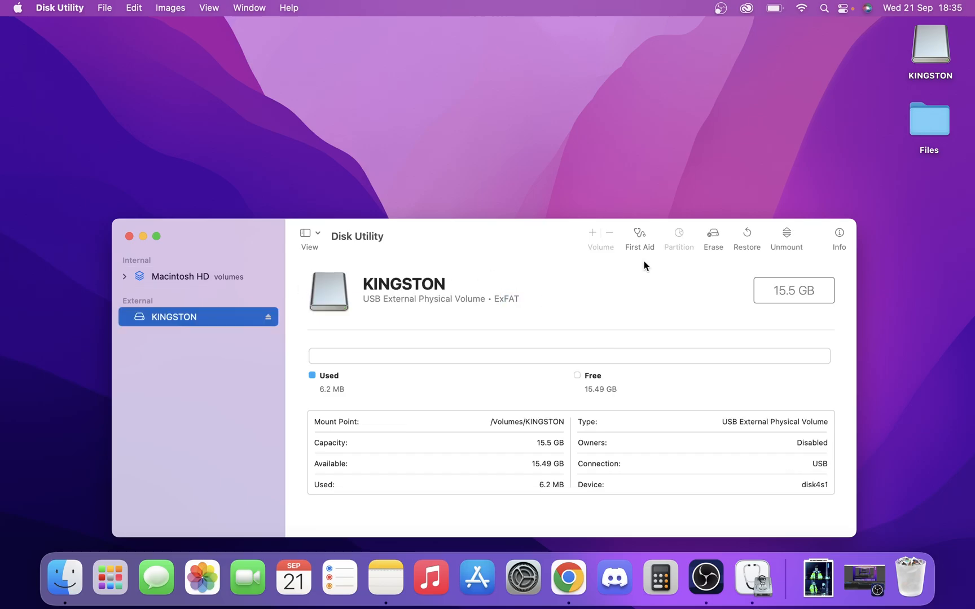
mouse_move(814, 112)
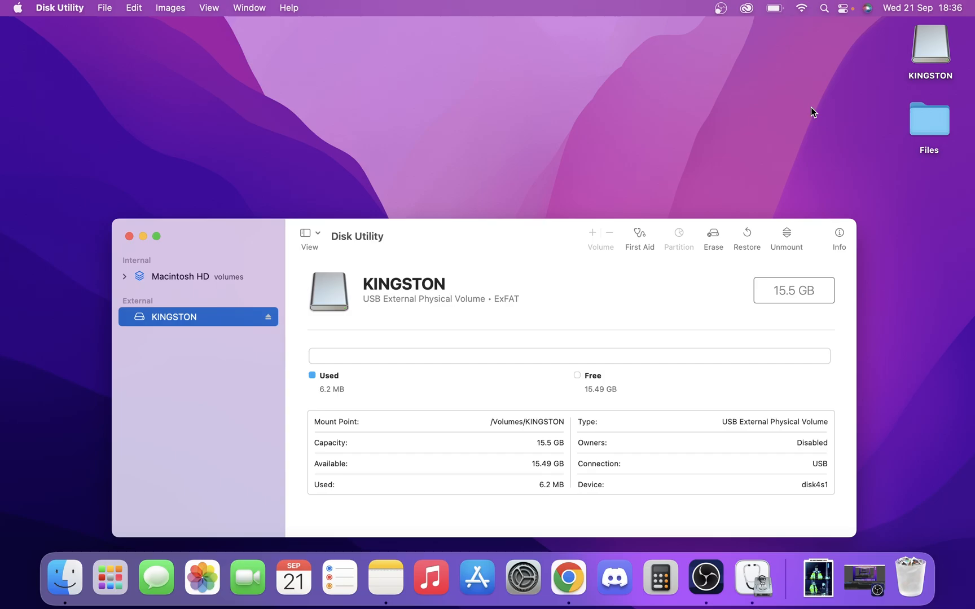
Show the reformatted KINGSTON drive's empty contents in a Finder window.
double_click(930, 44)
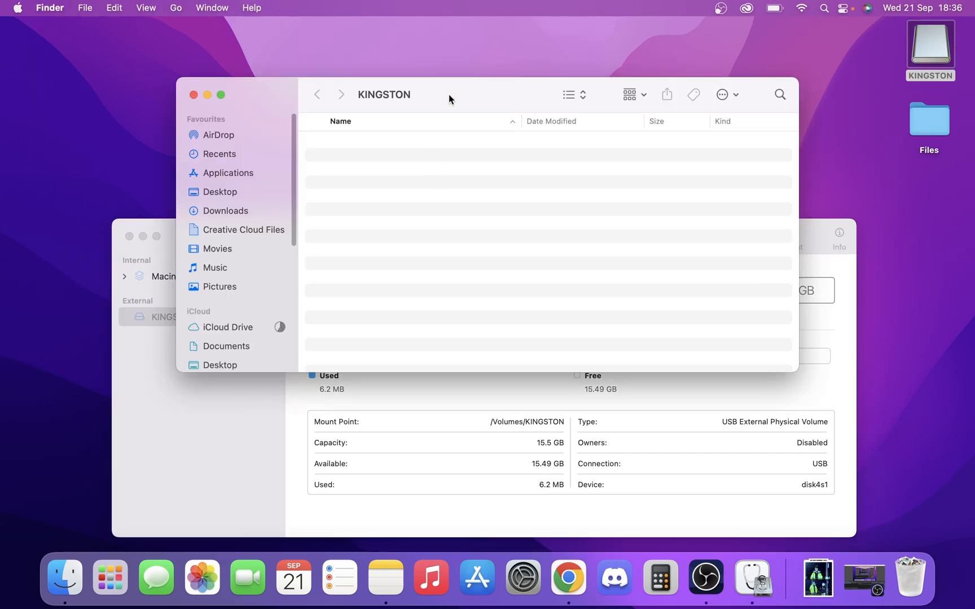
mouse_move(816, 143)
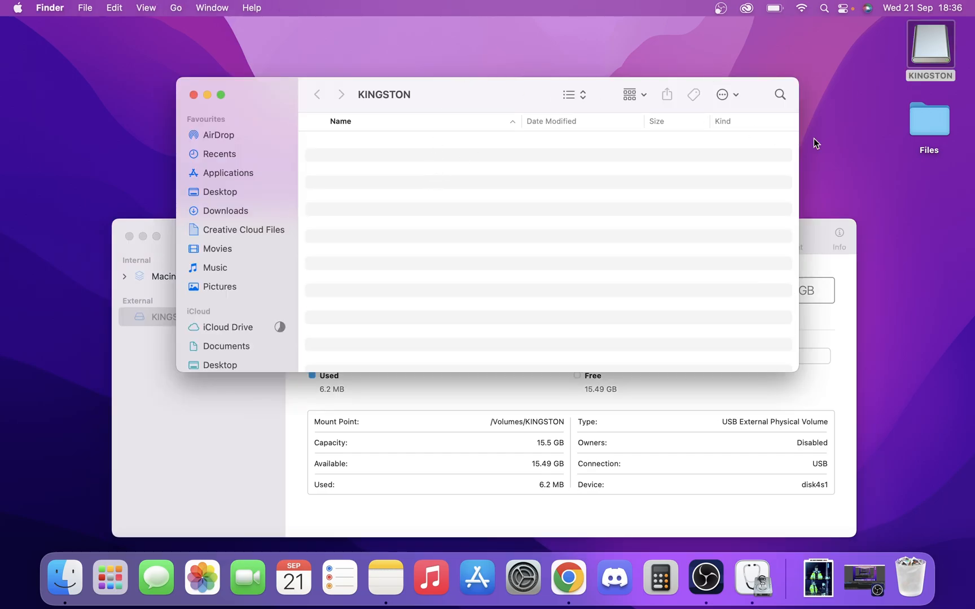
mouse_move(890, 132)
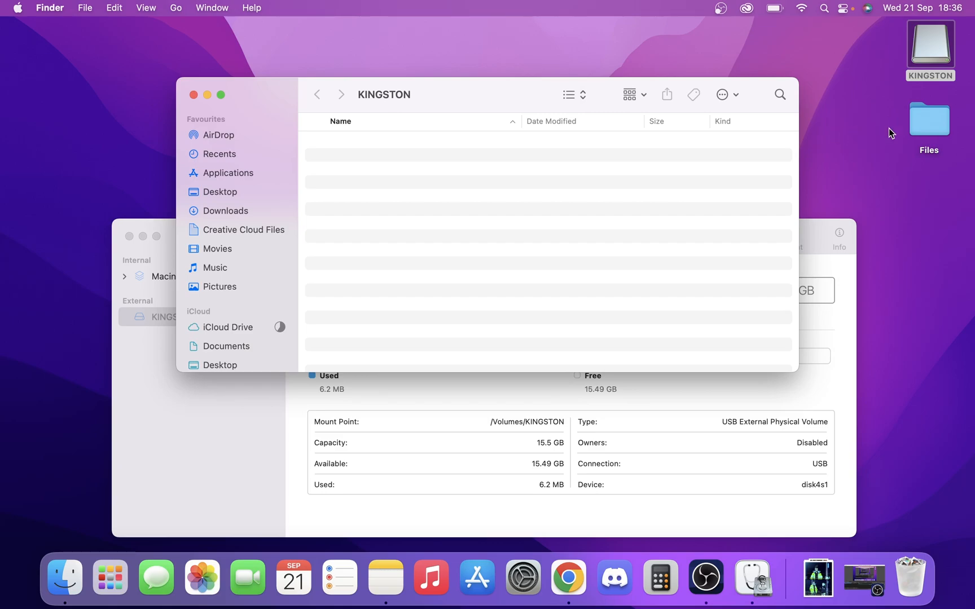